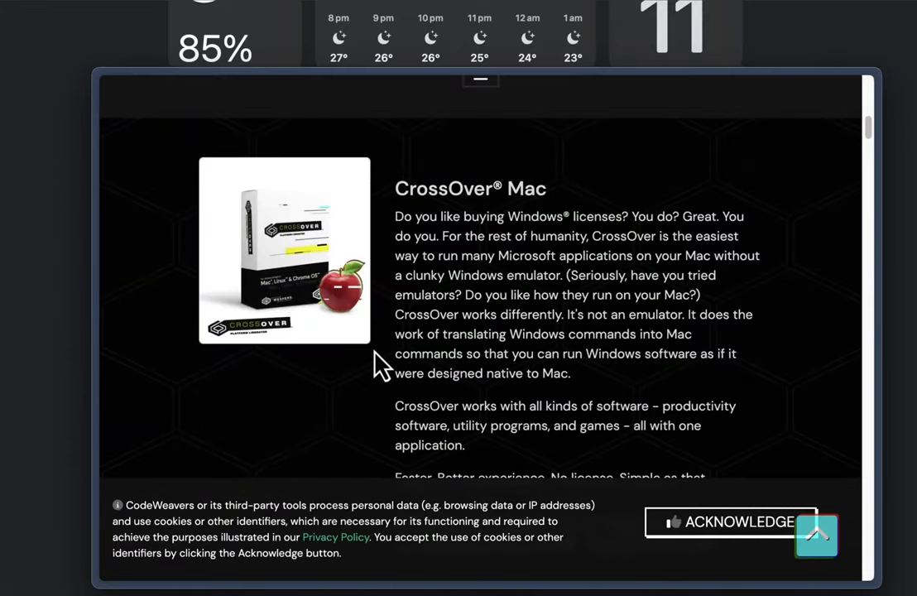
Submit the CrossOver Mac 23.7.1 trial form with promotional e-mails unchecked
{"action": "scroll", "scroll_direction": "down", "scroll_amount": 3}
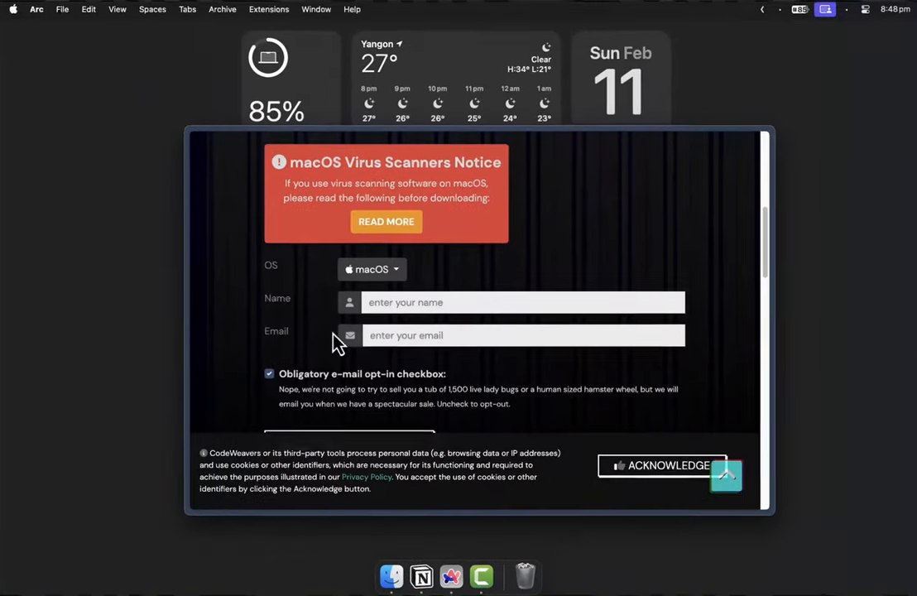
{"action": "left_click", "coordinate": [350, 417]}
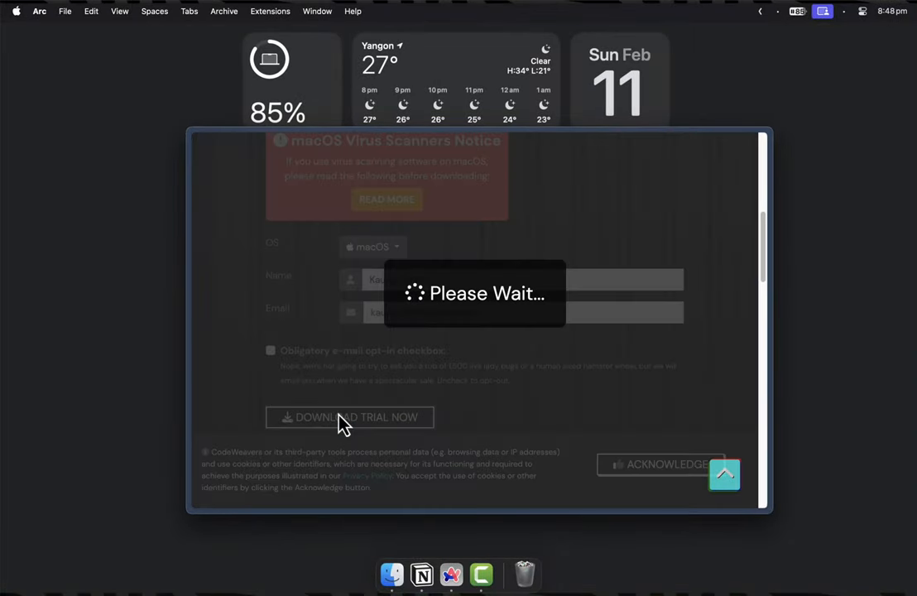
{"action": "left_click", "coordinate": [349, 418]}
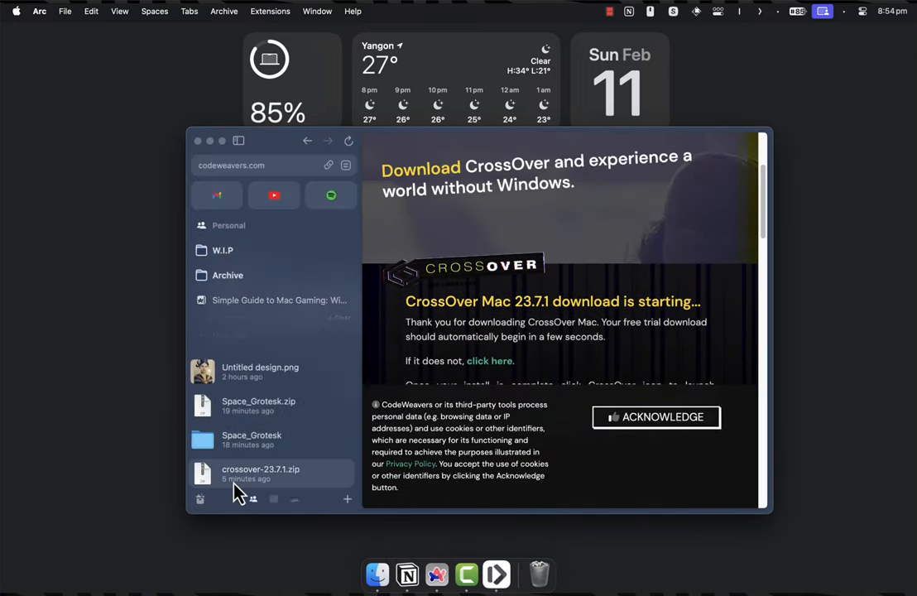
Unzip crossover-23.7.1.zip, launch CrossOver, and start the Steam install into a new bottle
{"action": "double_click", "coordinate": [261, 470]}
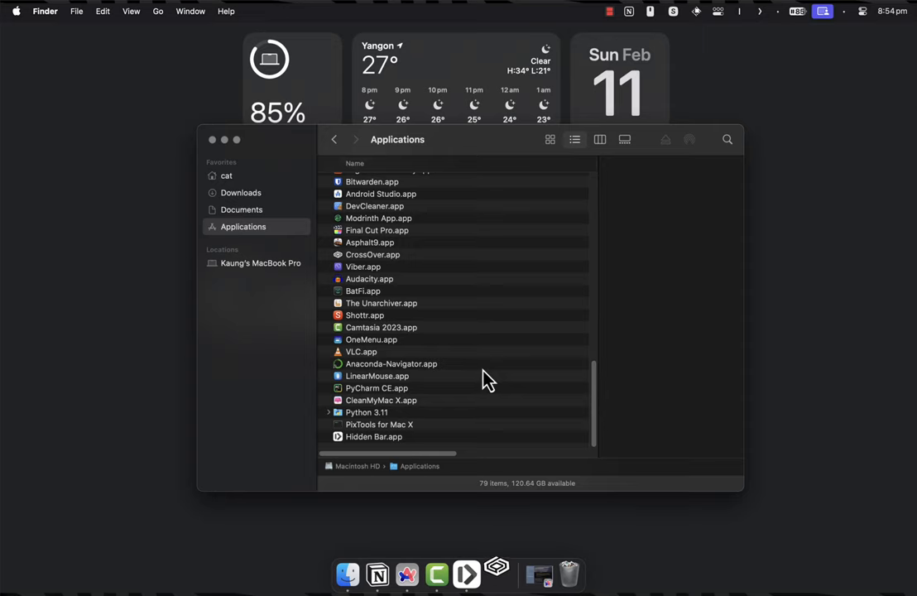
{"action": "double_click", "coordinate": [373, 254]}
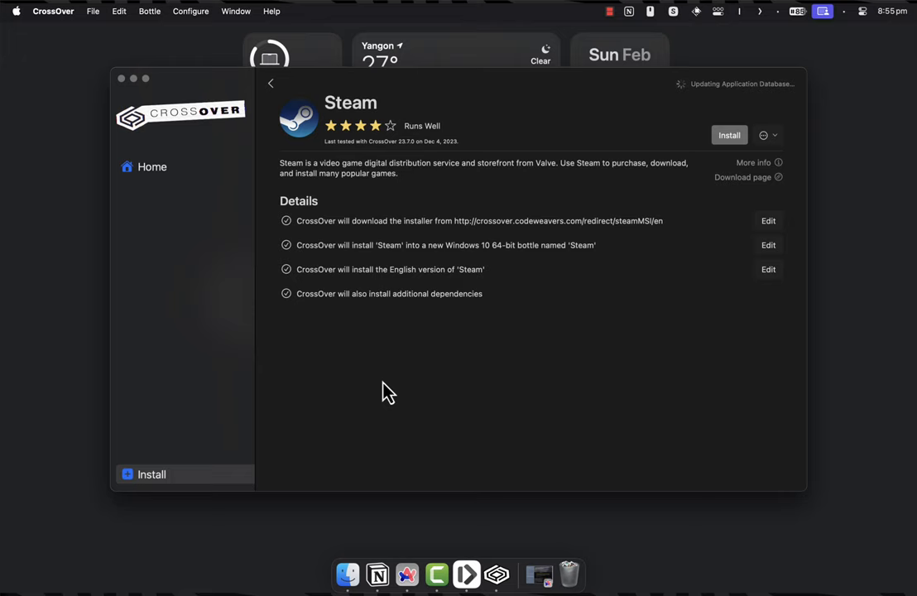
{"action": "left_click", "coordinate": [729, 134]}
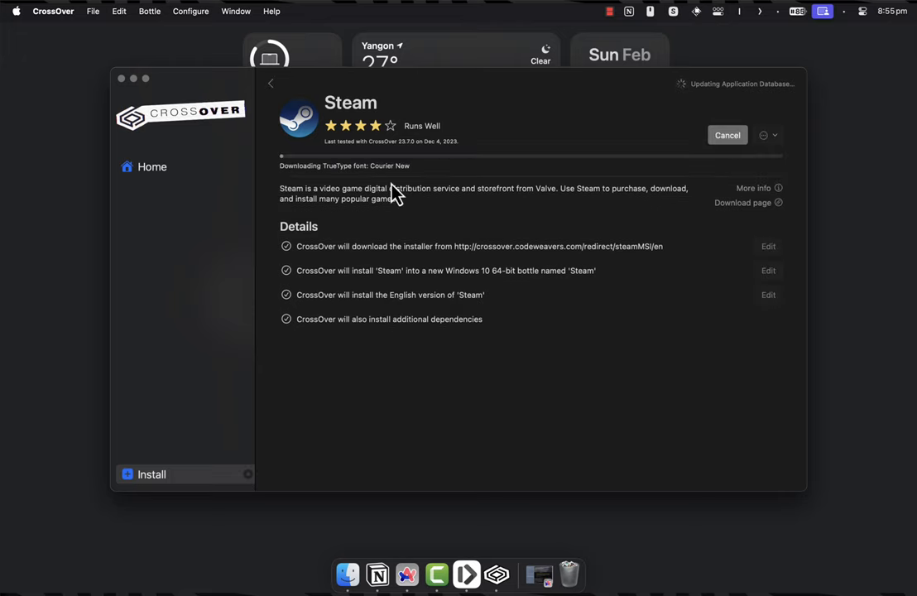
{"action": "mouse_move", "coordinate": [581, 191]}
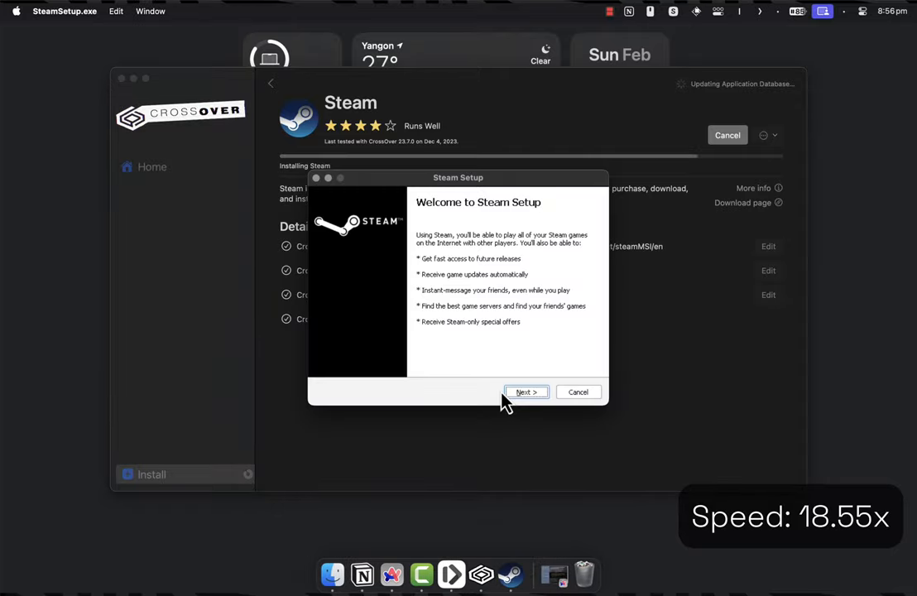
Advance past the Steam Setup welcome to complete the Steam installation
{"action": "left_click", "coordinate": [526, 392]}
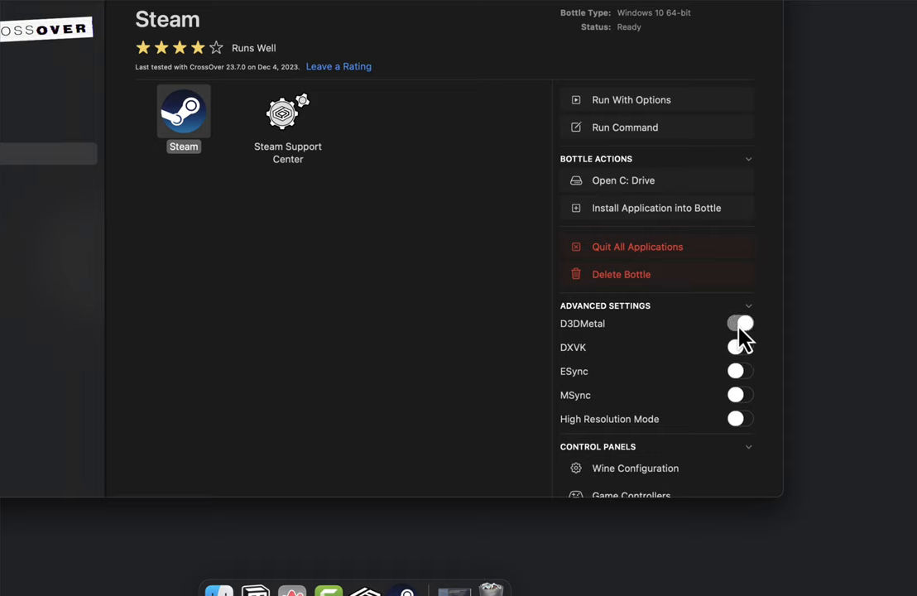
Switch on the D3DMetal toggle in the Steam bottle's Advanced Settings
{"action": "left_click", "coordinate": [739, 348]}
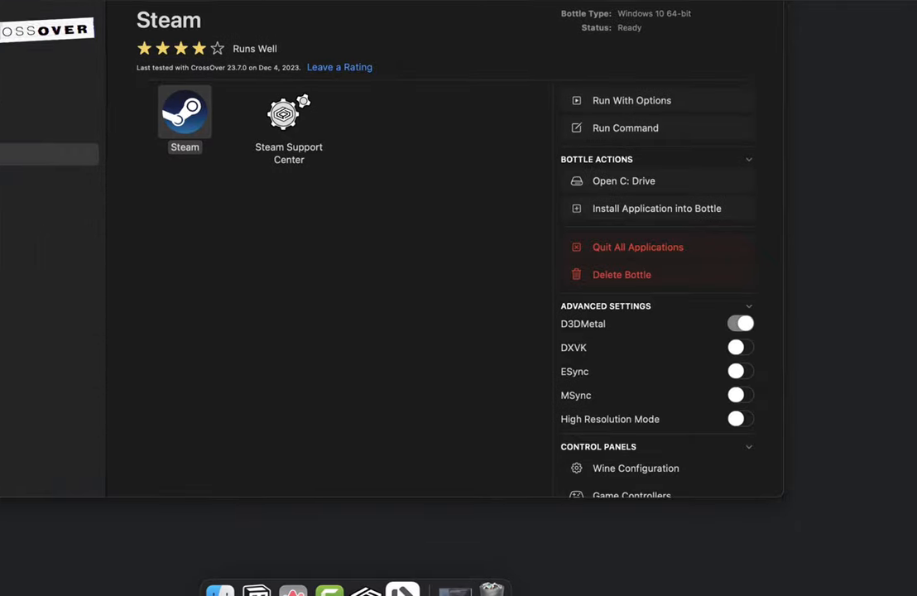
{"action": "left_click", "coordinate": [605, 11]}
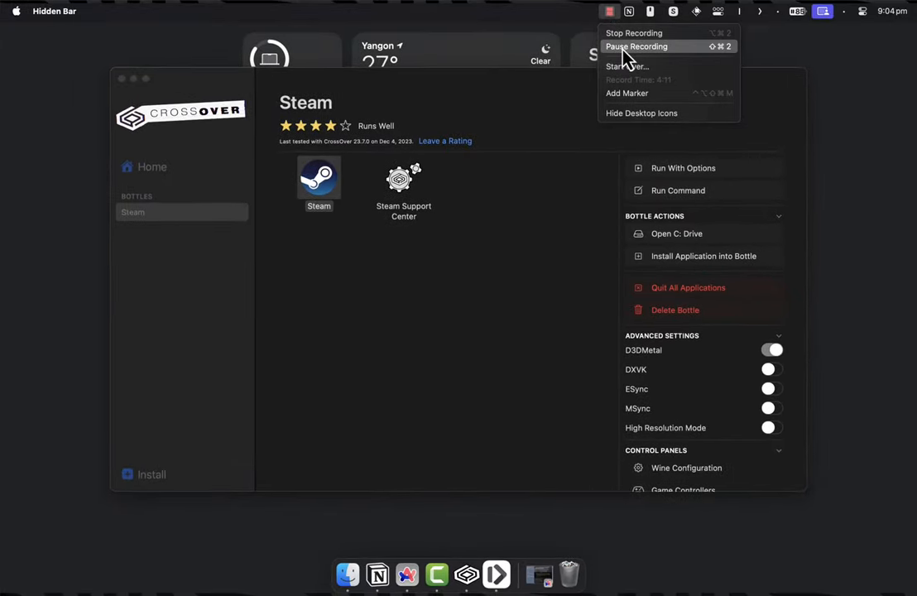